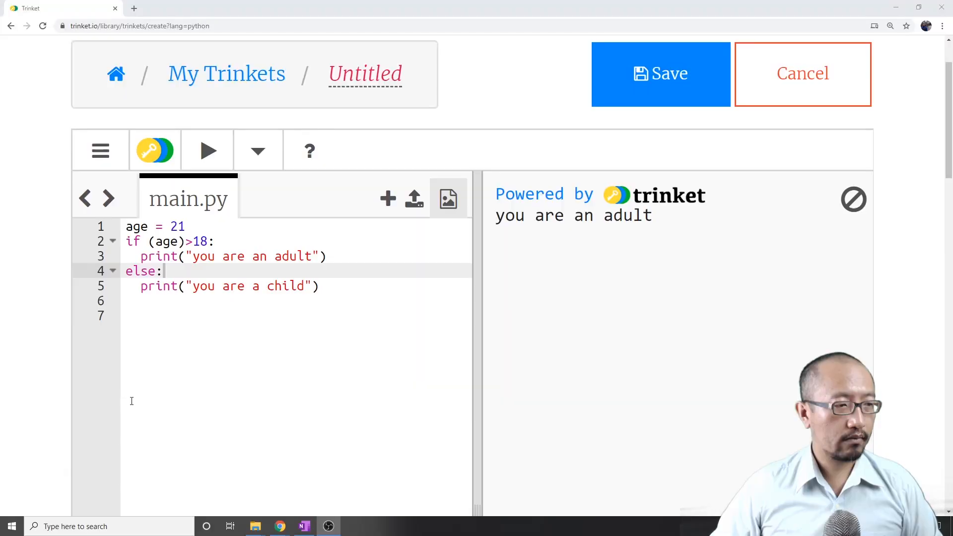
pyautogui.moveTo(176, 416)
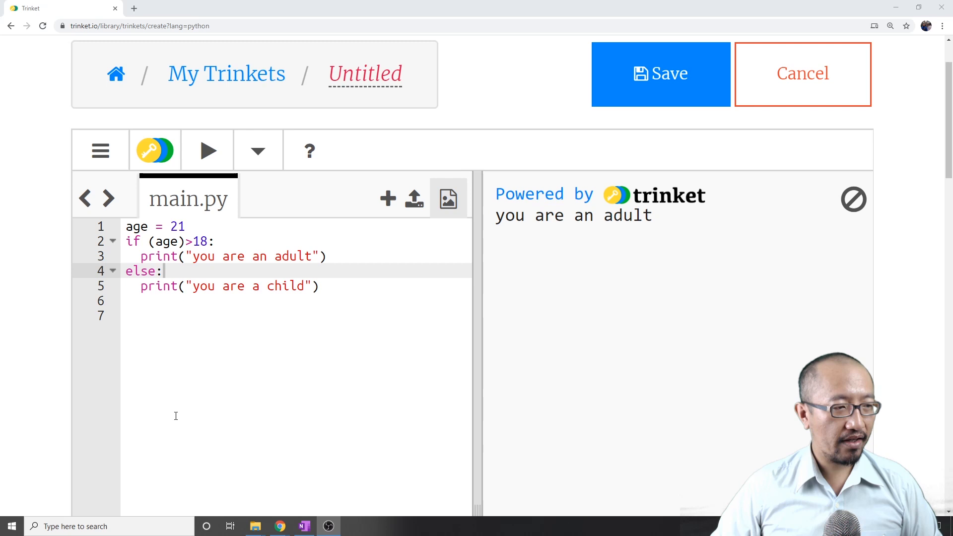
pyautogui.moveTo(249, 421)
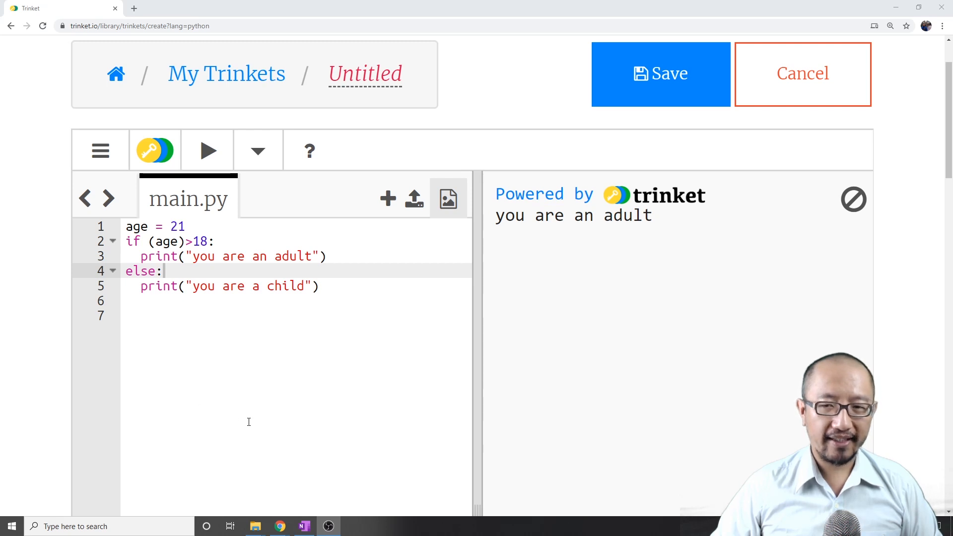
pyautogui.moveTo(245, 344)
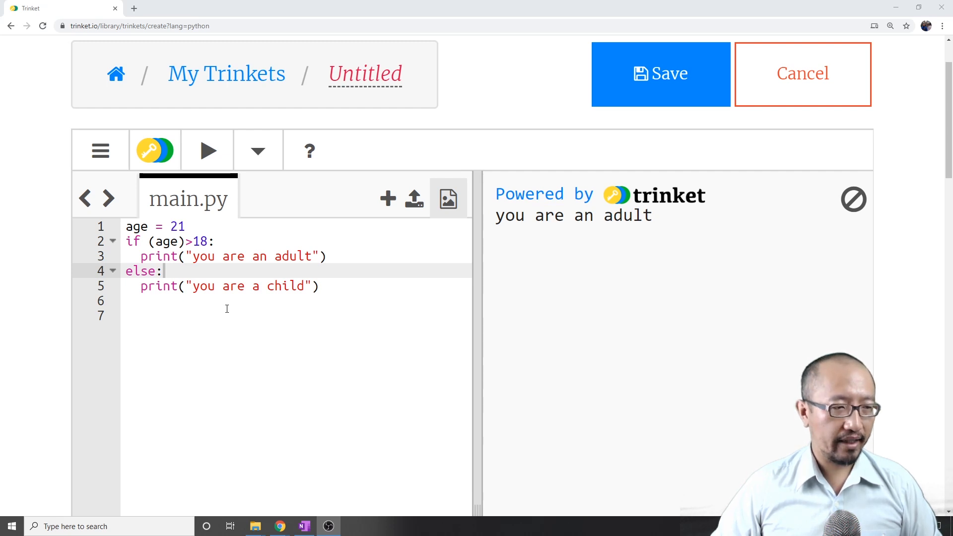
# - Delete the brackets around age on line 2, leaving if age>18:
pyautogui.click(209, 241)
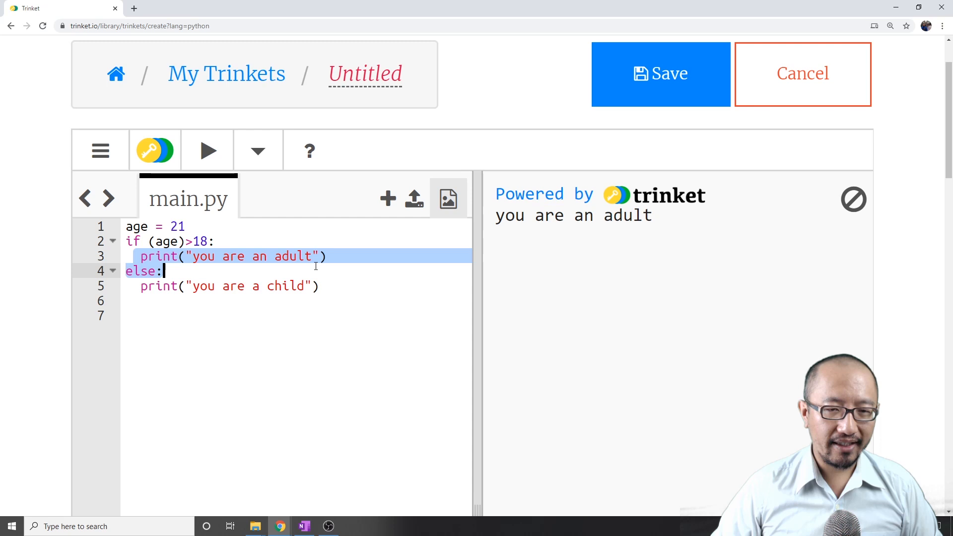
pyautogui.click(350, 256)
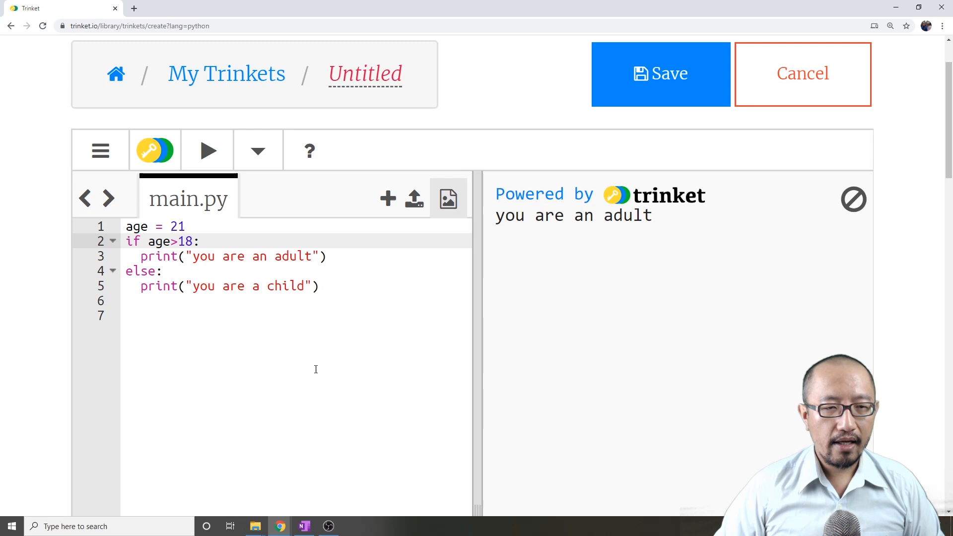
pyautogui.moveTo(260, 322)
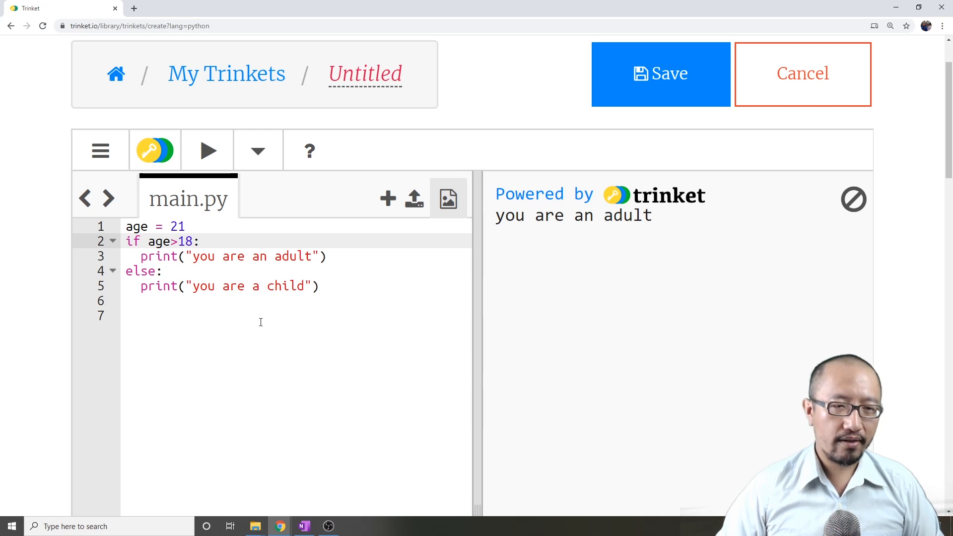
# - Replace the hardcoded 21 on line 1 with input("enter your age")
pyautogui.doubleClick(177, 226)
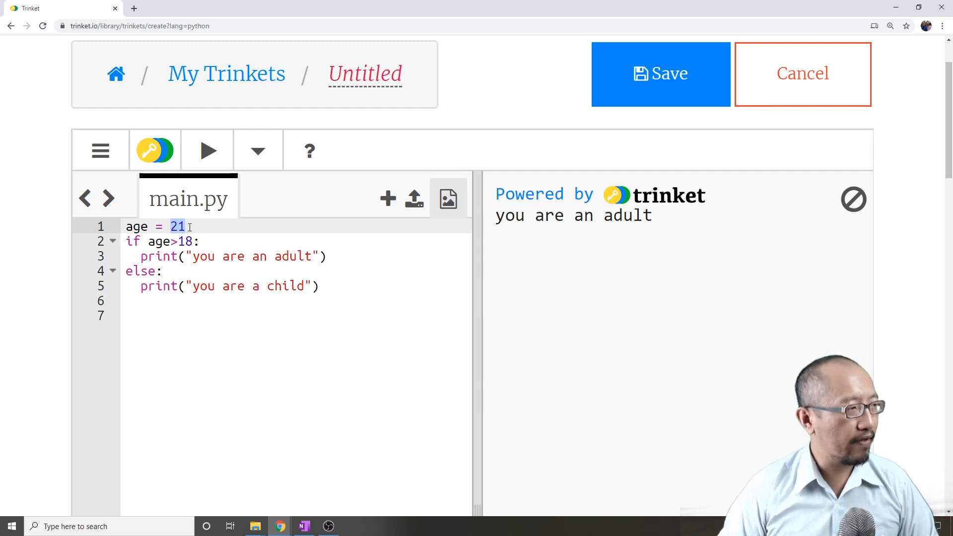
pyautogui.write('input')
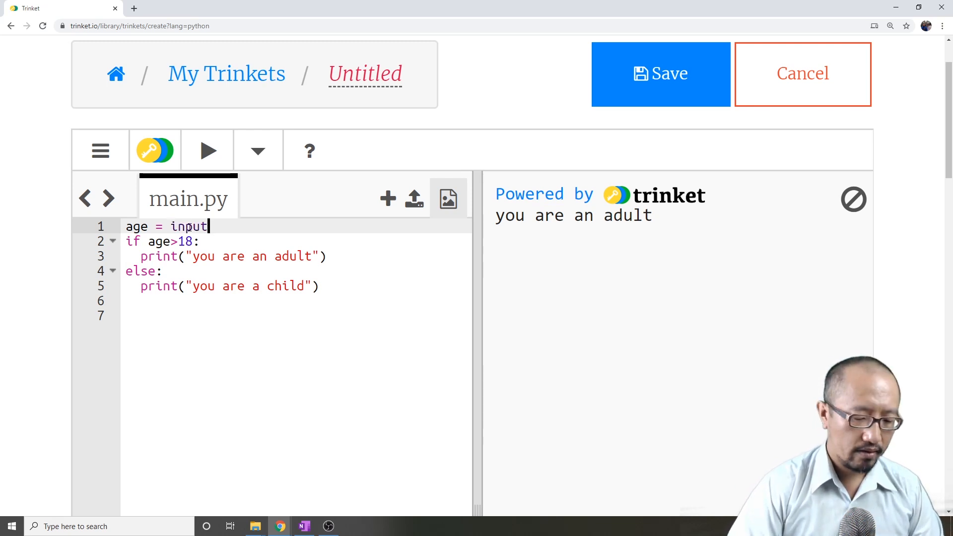
pyautogui.write('()')
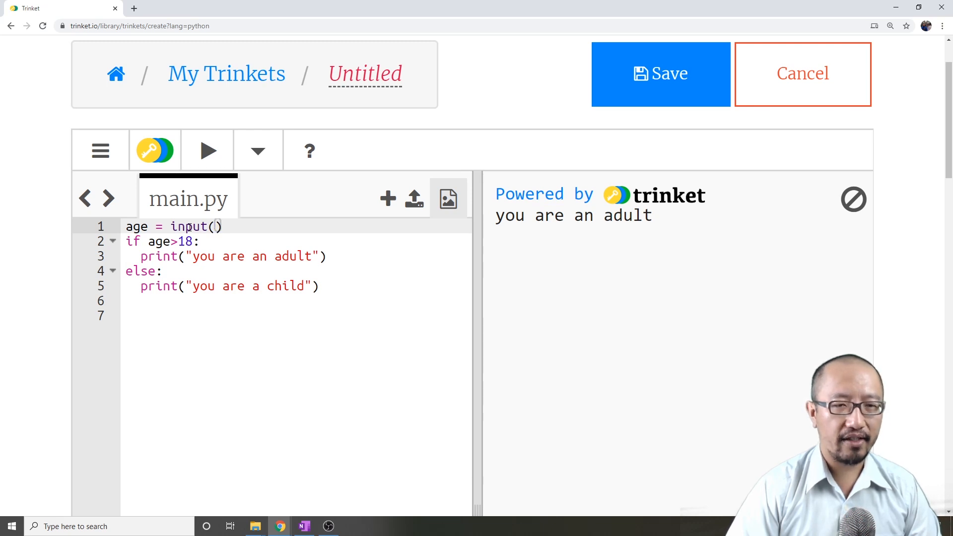
pyautogui.write('"what is you"')
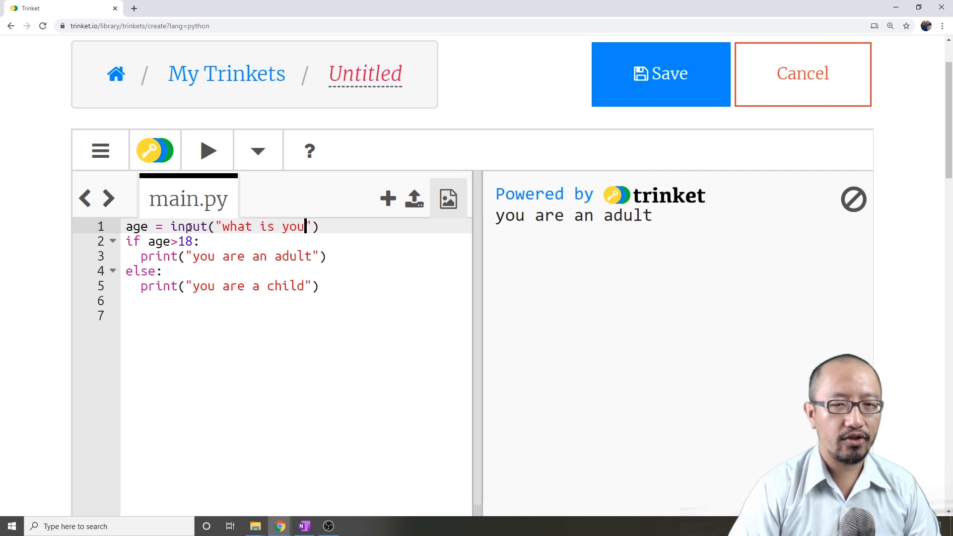
pyautogui.write('r age')
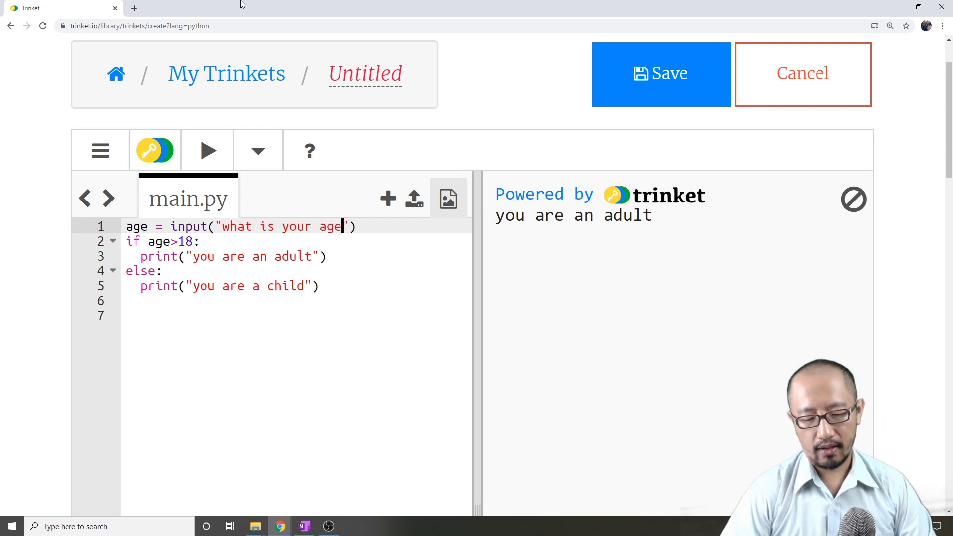
pyautogui.write('?')
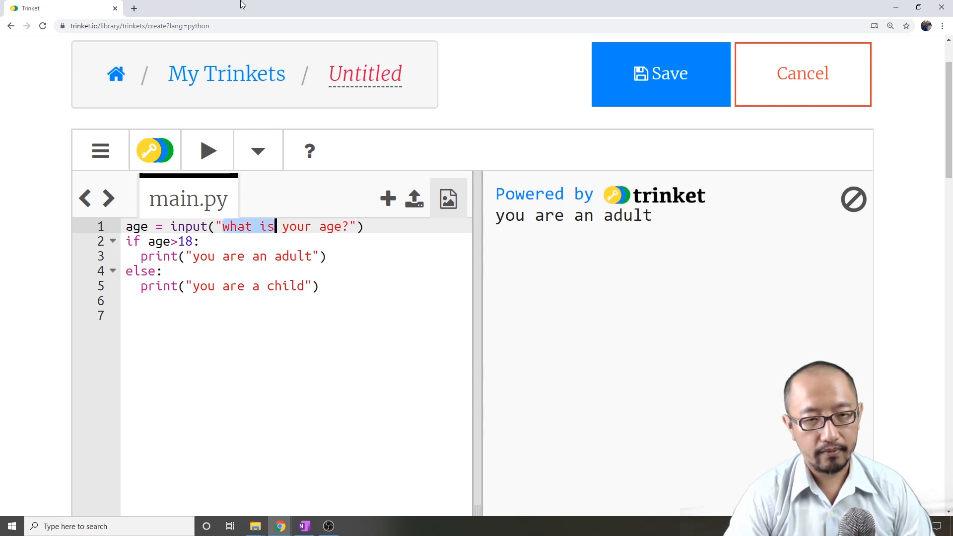
pyautogui.write('enter')
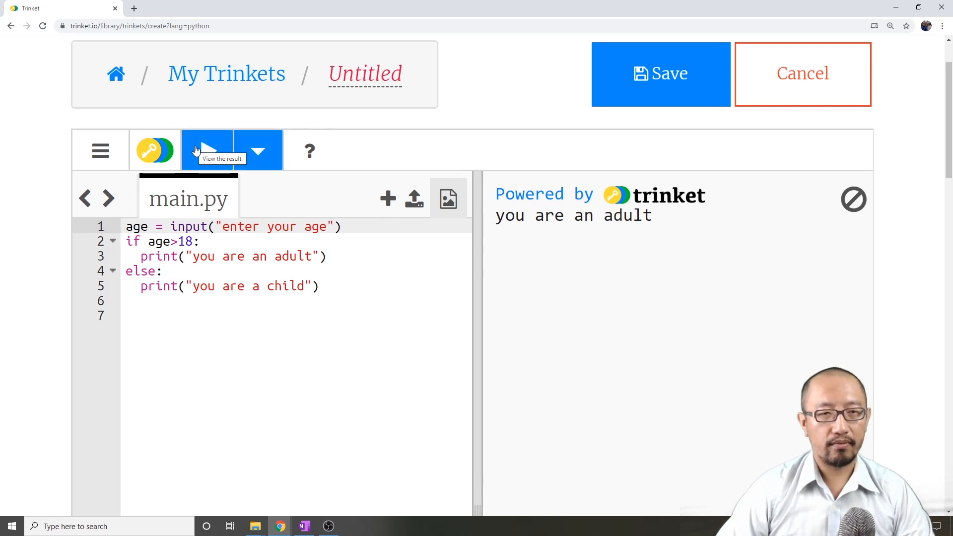
# - Run the script and enter 10 at the age prompt, which still prints adult
pyautogui.click(206, 149)
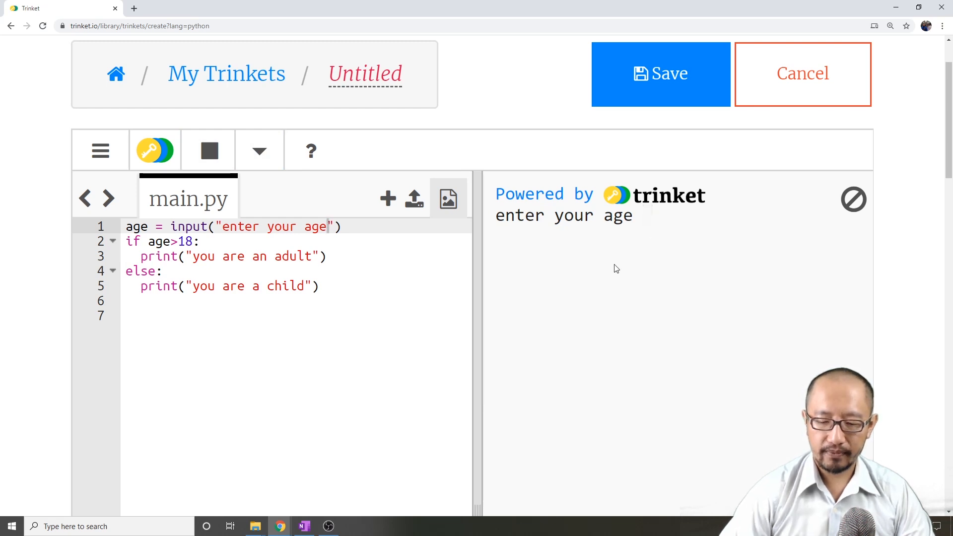
pyautogui.write('10')
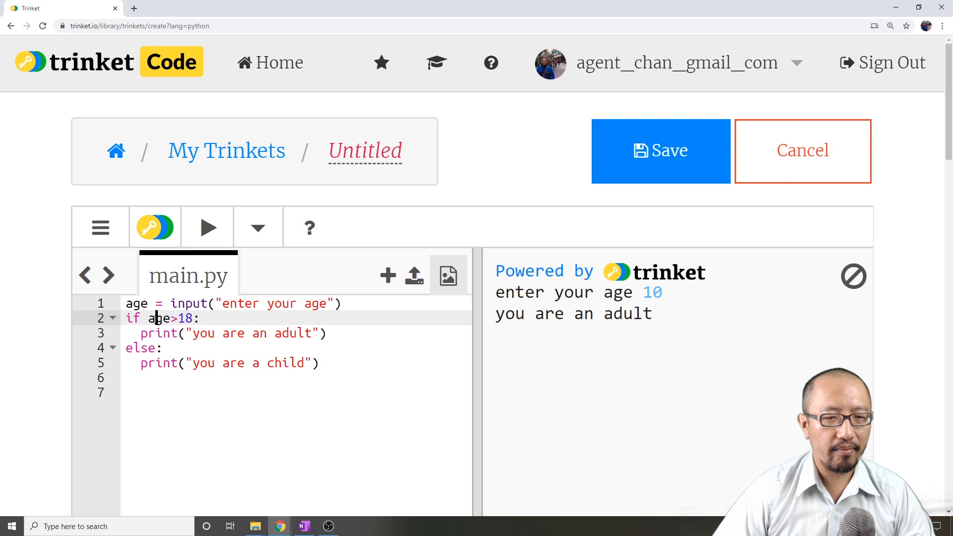
# - Insert line 2, age = float(age), before the if check
pyautogui.doubleClick(155, 318)
pyautogui.write('age =')
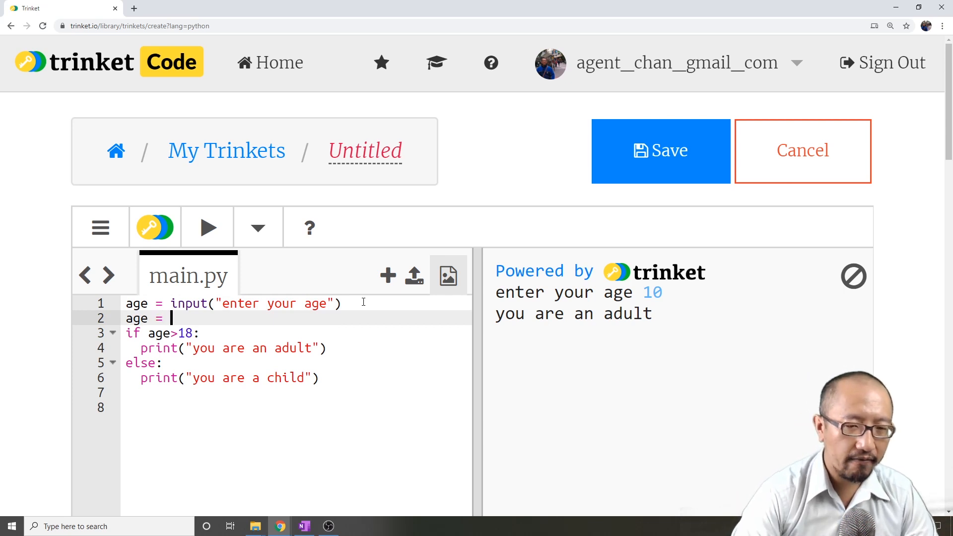
pyautogui.write('float(age)')
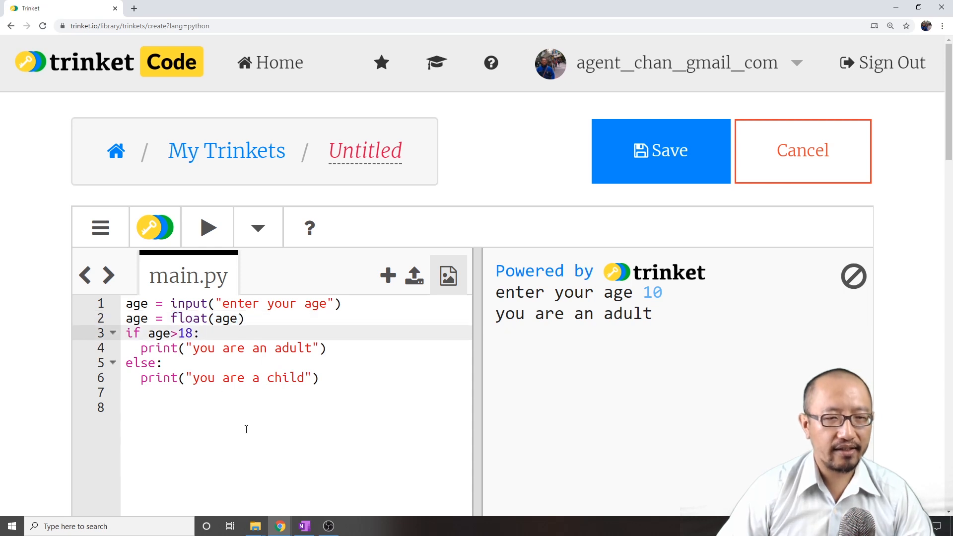
pyautogui.moveTo(206, 227)
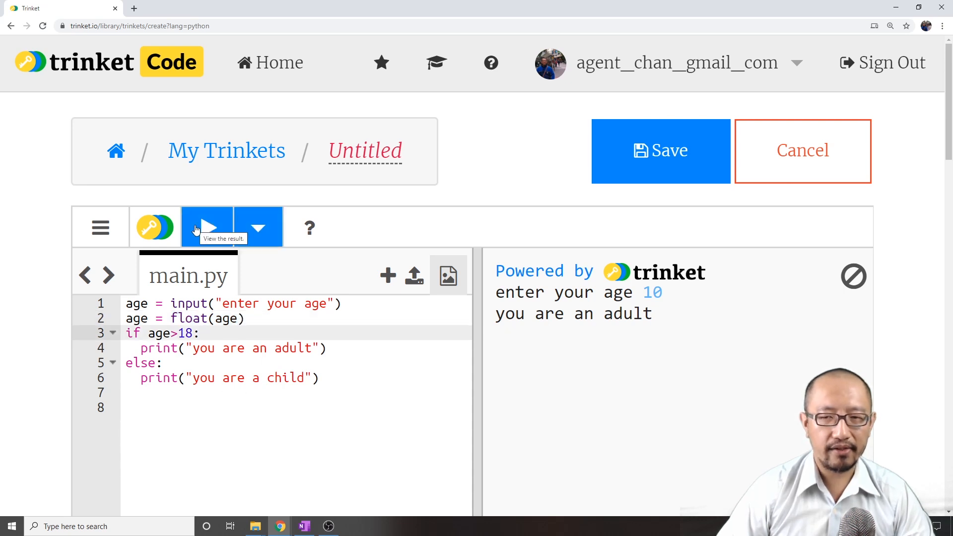
# - Rerun the script with ages 10 (child) and 23 (adult), removing stray digits typed into the code
pyautogui.click(207, 227)
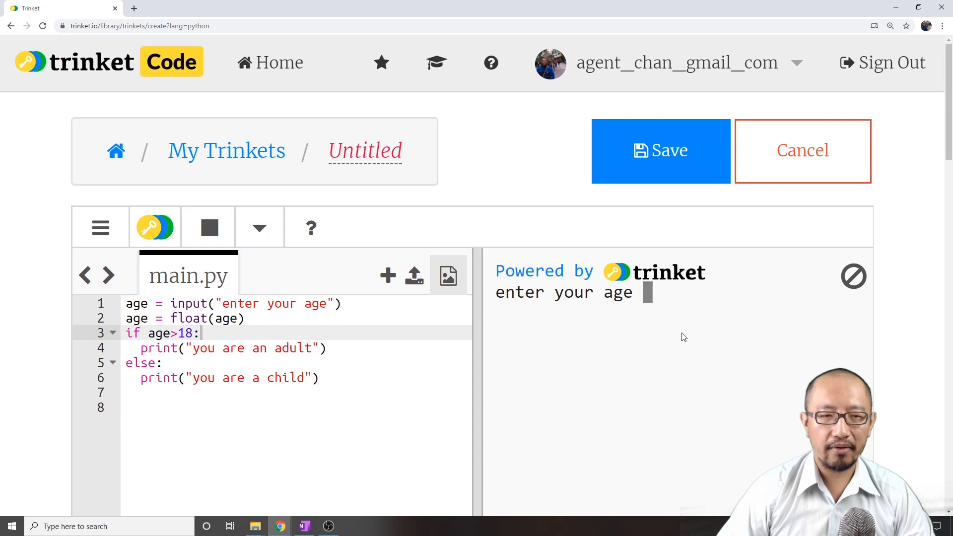
pyautogui.write('10')
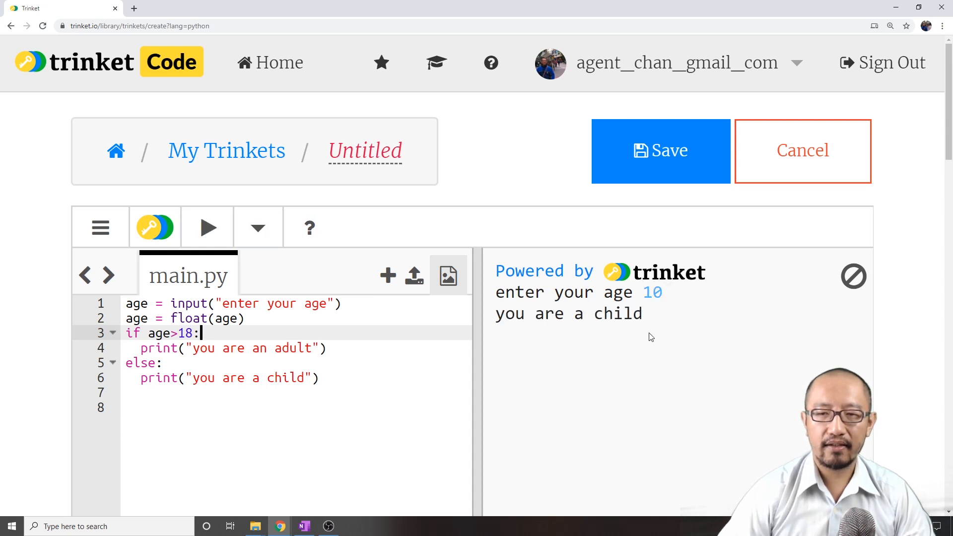
pyautogui.click(208, 226)
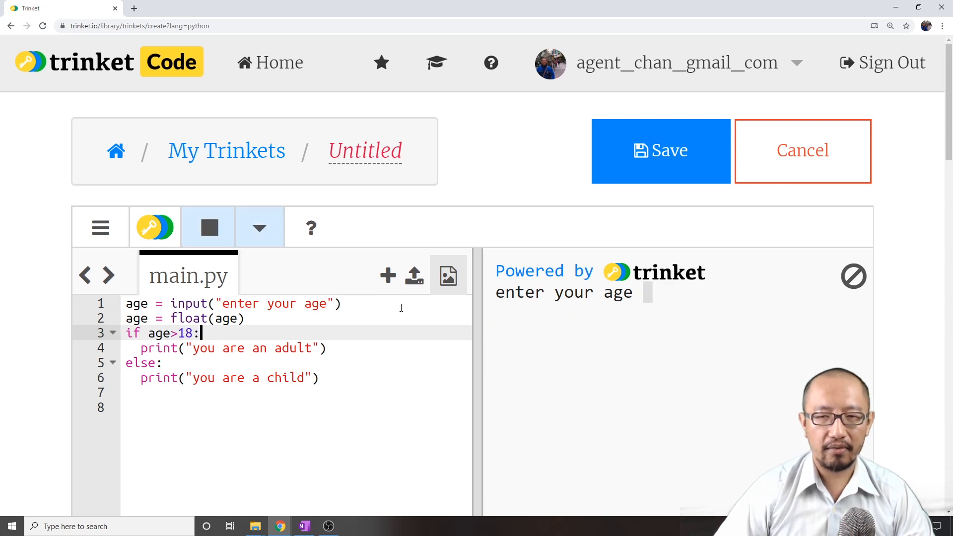
pyautogui.write('23')
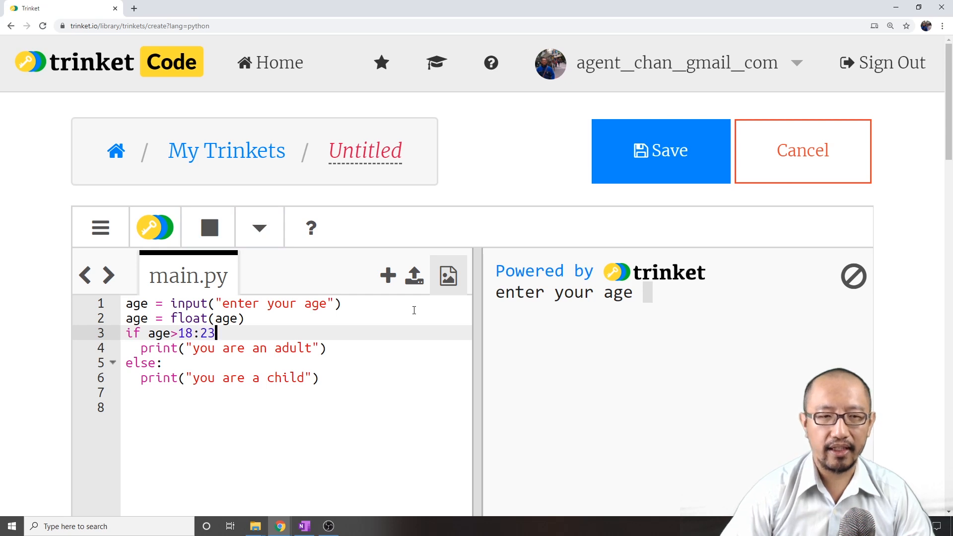
pyautogui.press('Backspace')
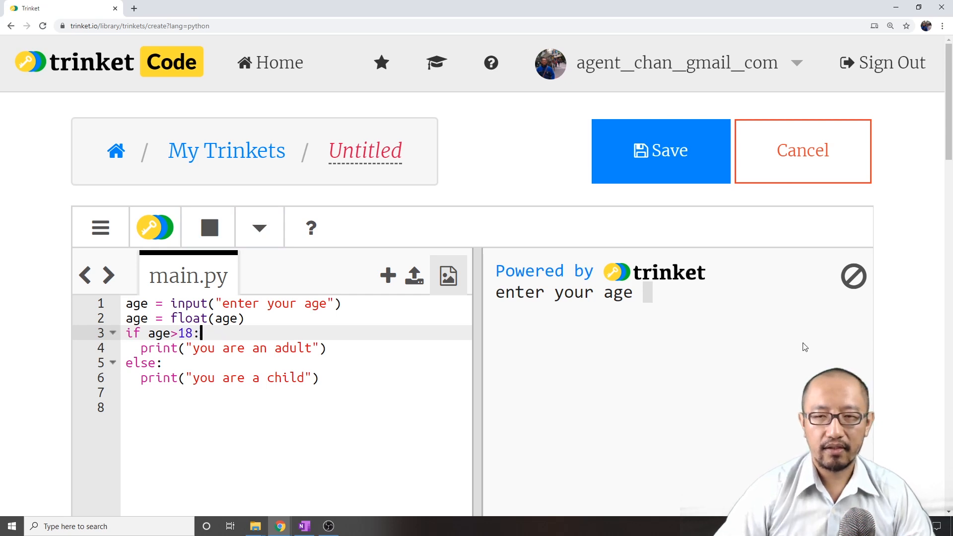
pyautogui.moveTo(692, 310)
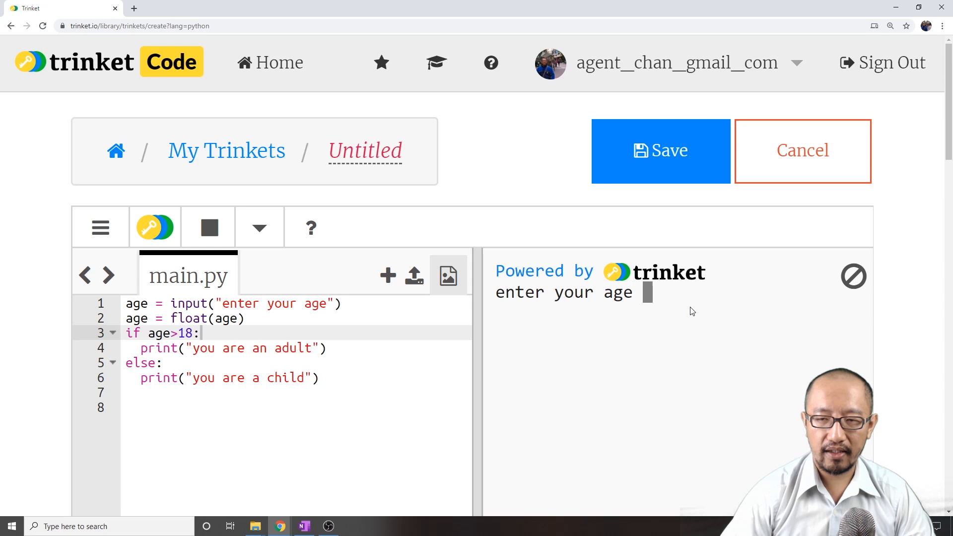
pyautogui.write('23')
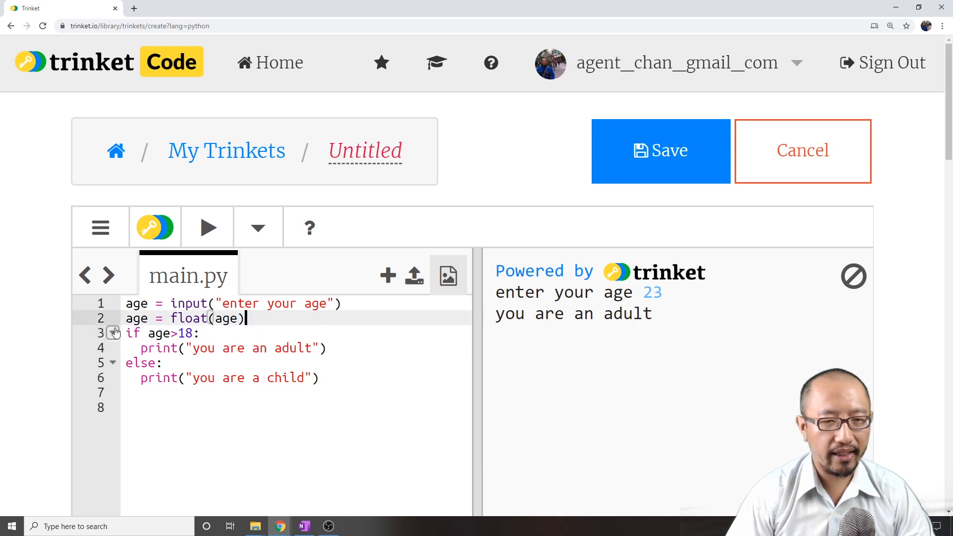
# - Delete the float line, change the condition to if float(age)>18:, and test with 30
pyautogui.press('Backspace')
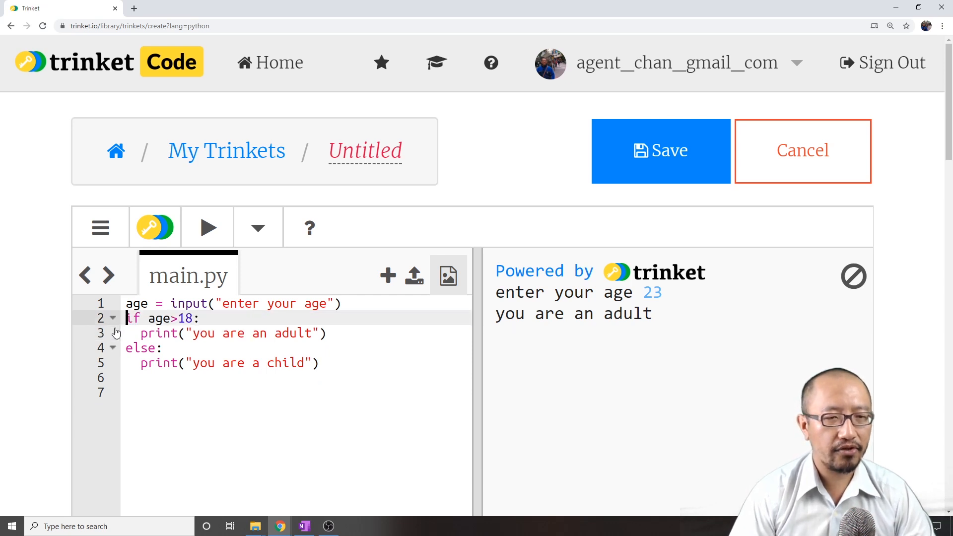
pyautogui.write('float(')
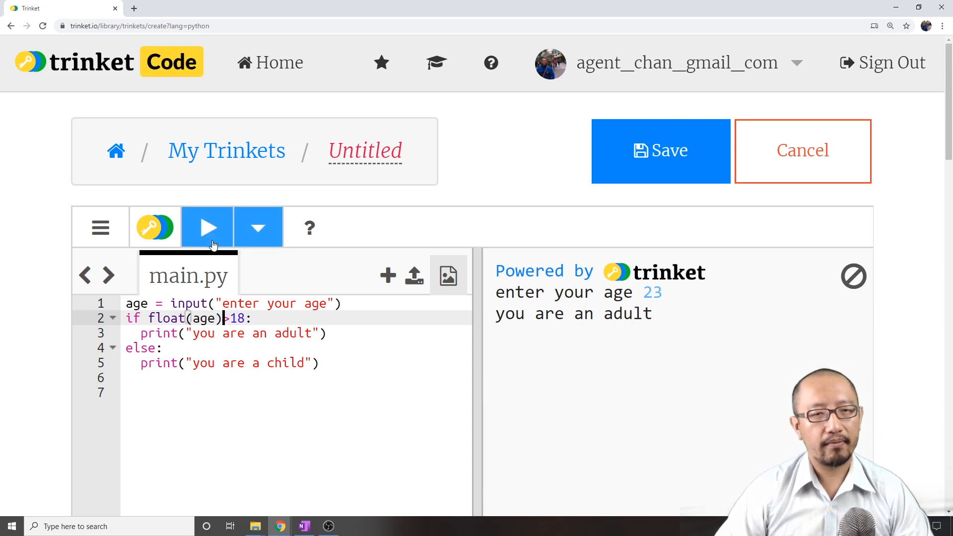
pyautogui.click(208, 226)
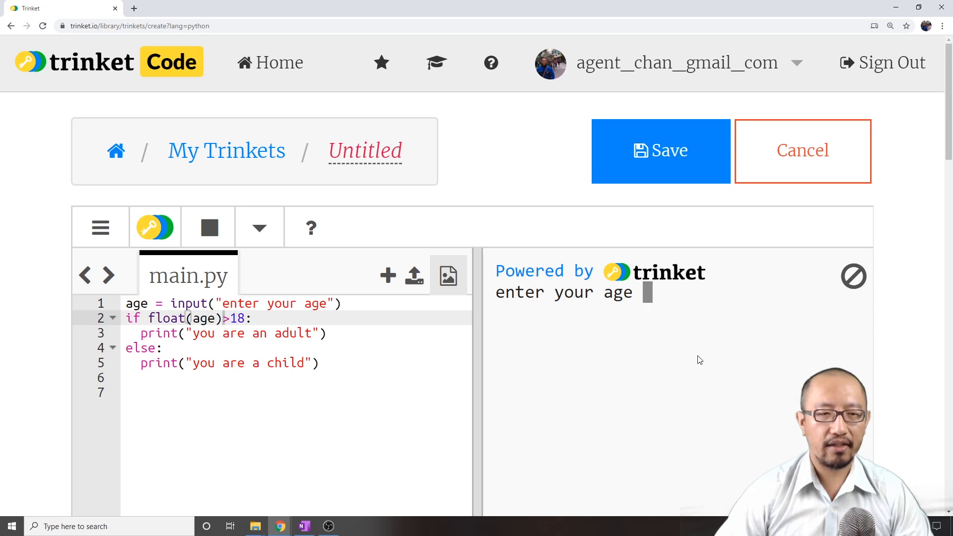
pyautogui.write('30')
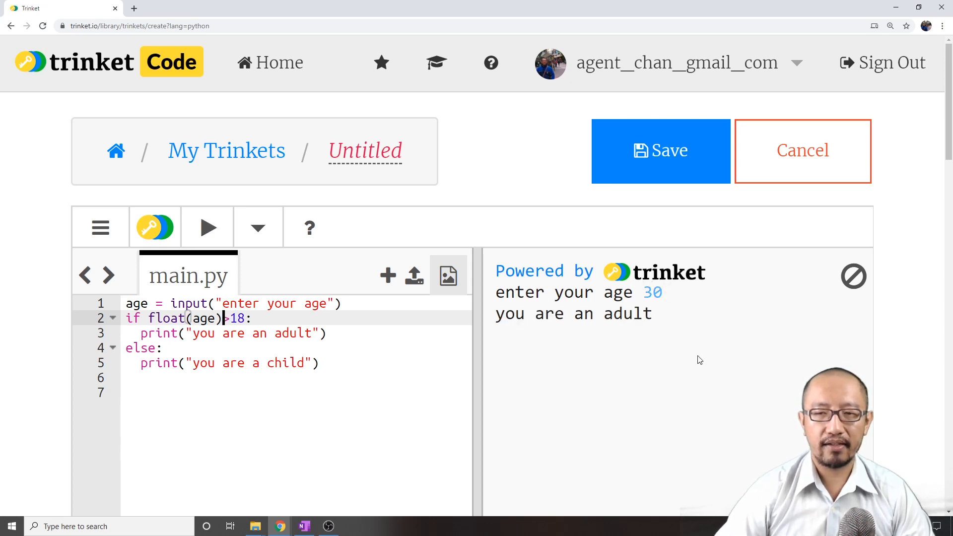
pyautogui.click(207, 226)
pyautogui.write('1')
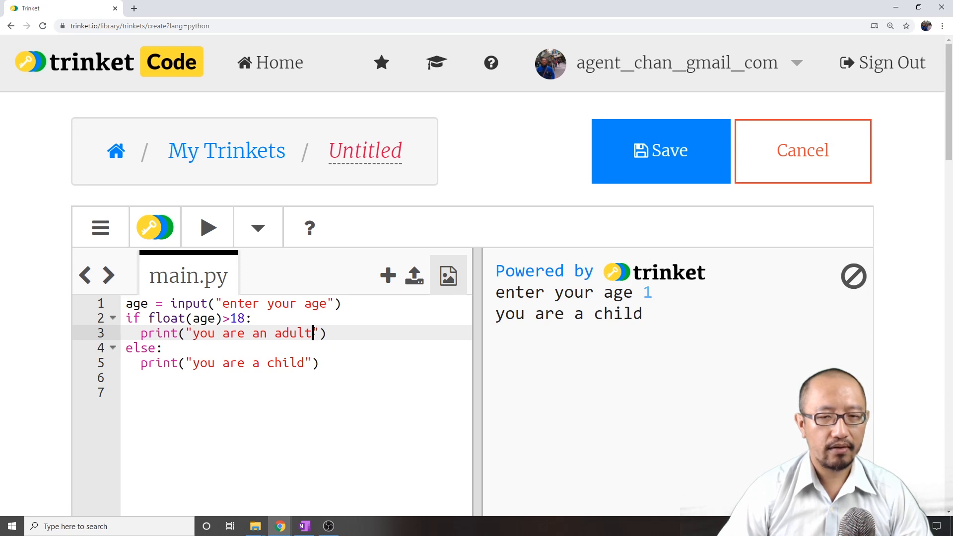
# - Change the adult message to "you are an adult who is "+age and test with 35
pyautogui.write('who')
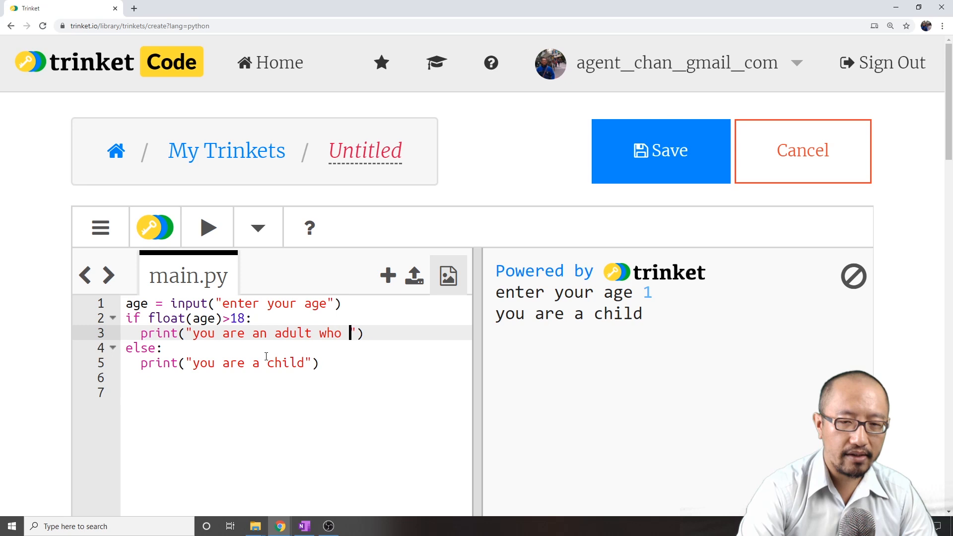
pyautogui.write('is')
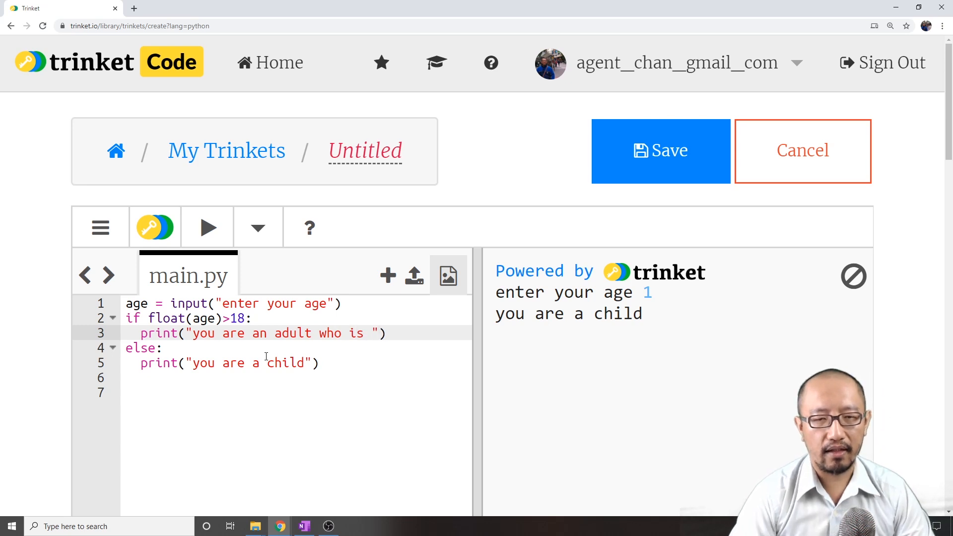
pyautogui.write('+')
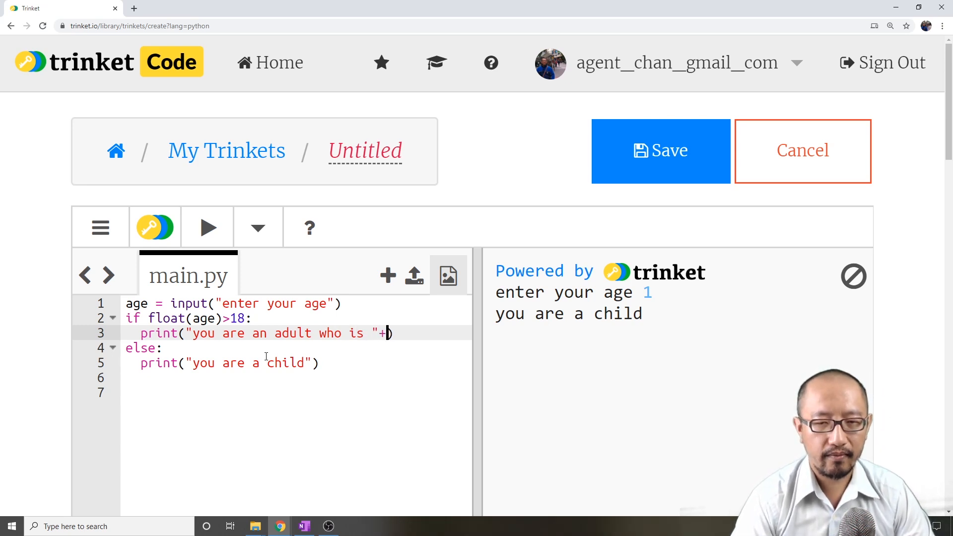
pyautogui.write('age')
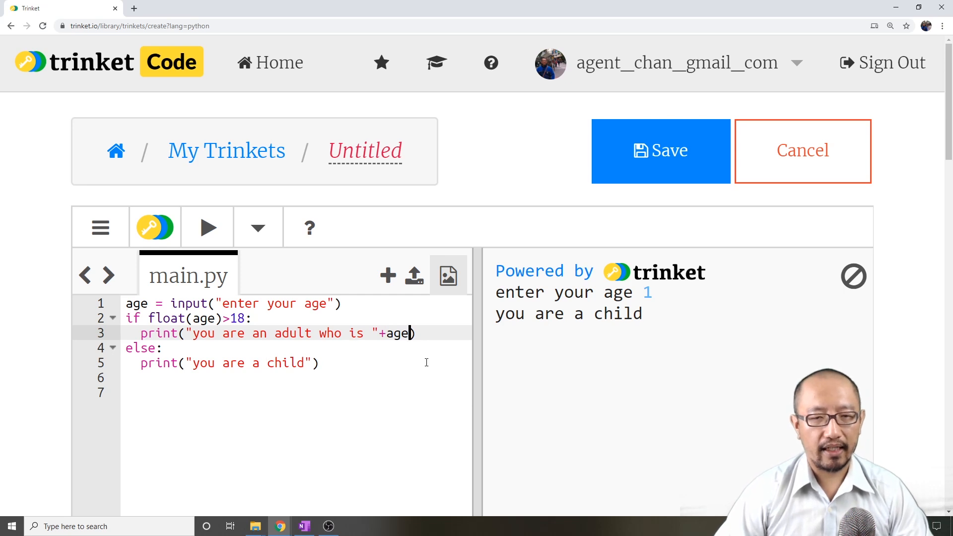
pyautogui.moveTo(202, 230)
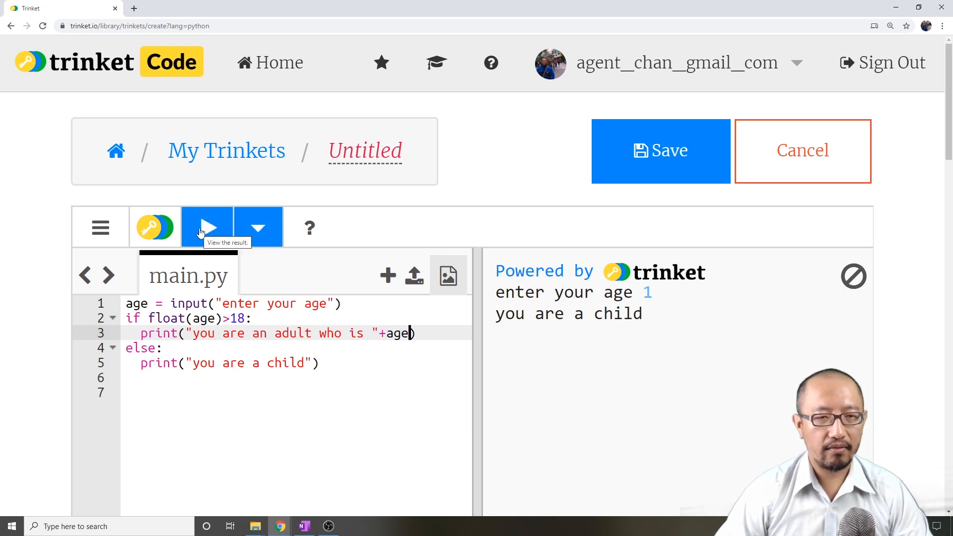
pyautogui.click(207, 226)
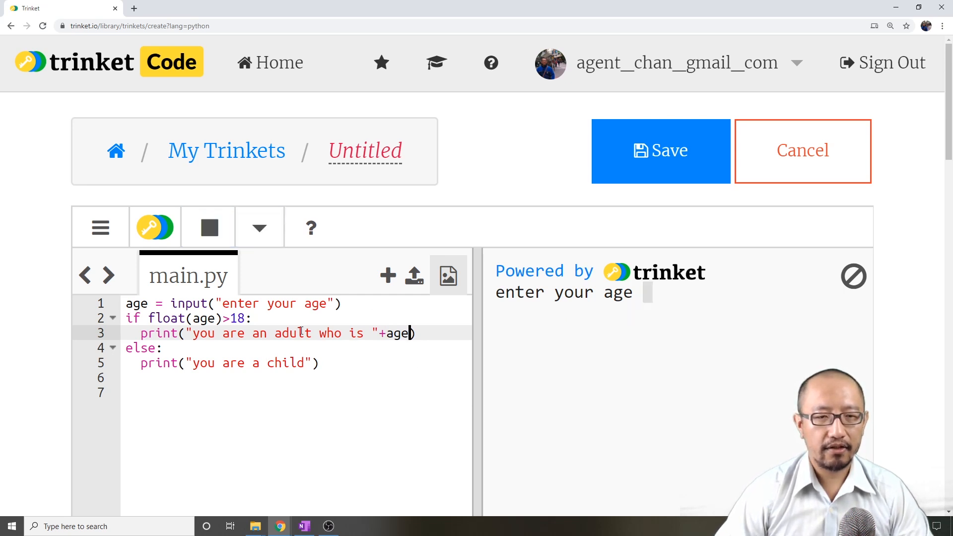
pyautogui.moveTo(658, 301)
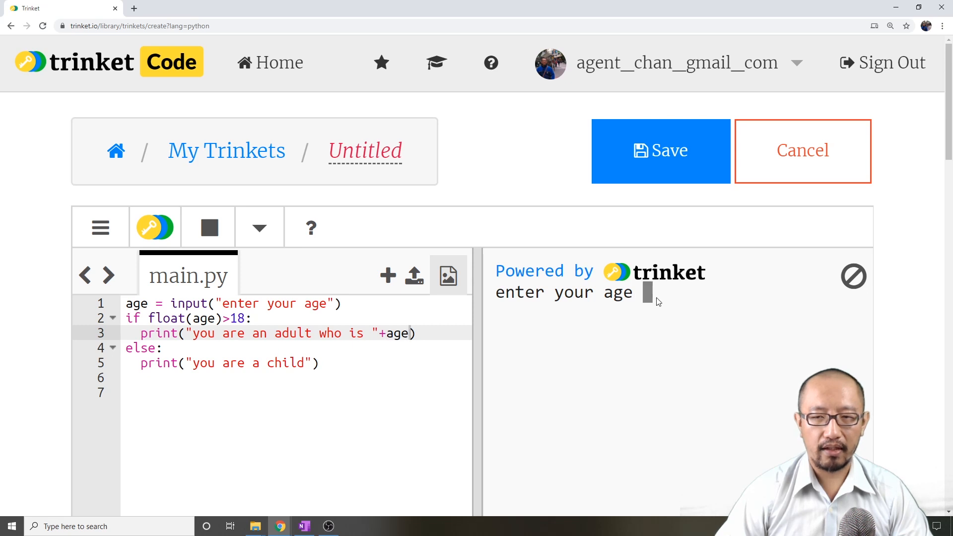
pyautogui.write('35')
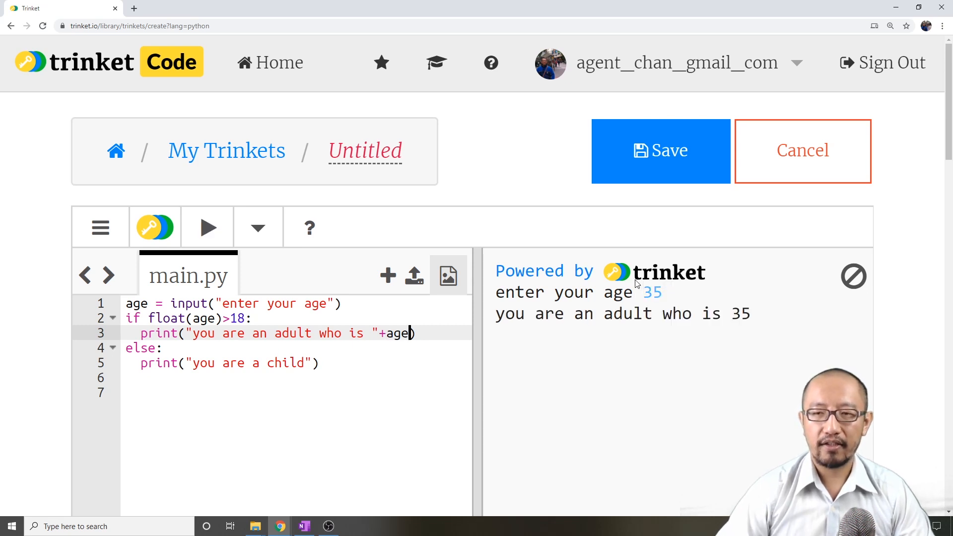
pyautogui.moveTo(228, 310)
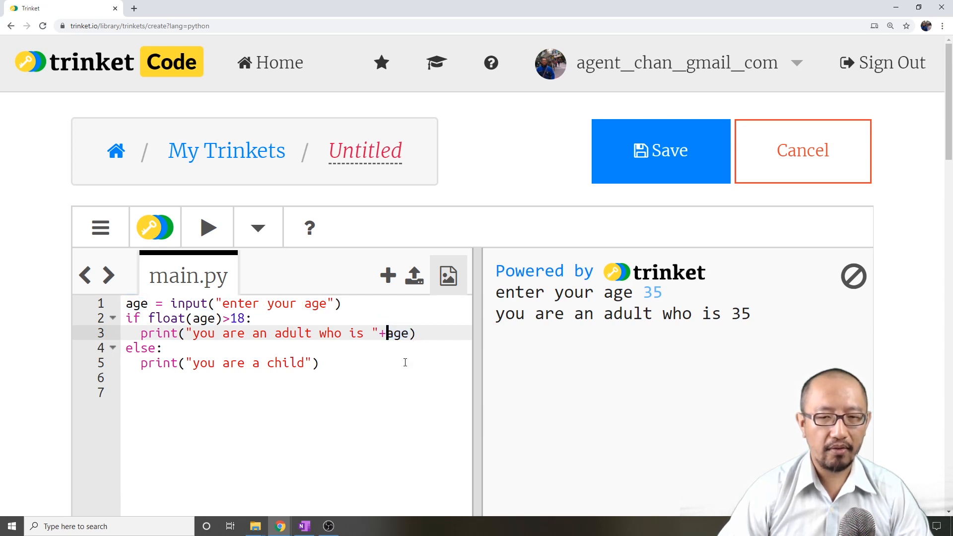
# - Try +float(age) in the adult message, run with 30, and inspect the concatenation TypeError
pyautogui.write('float(')
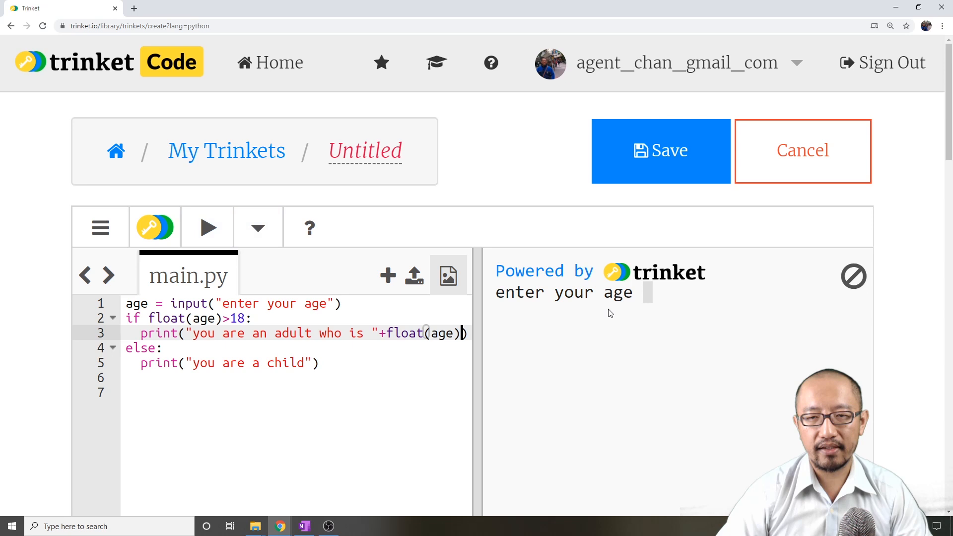
pyautogui.click(207, 226)
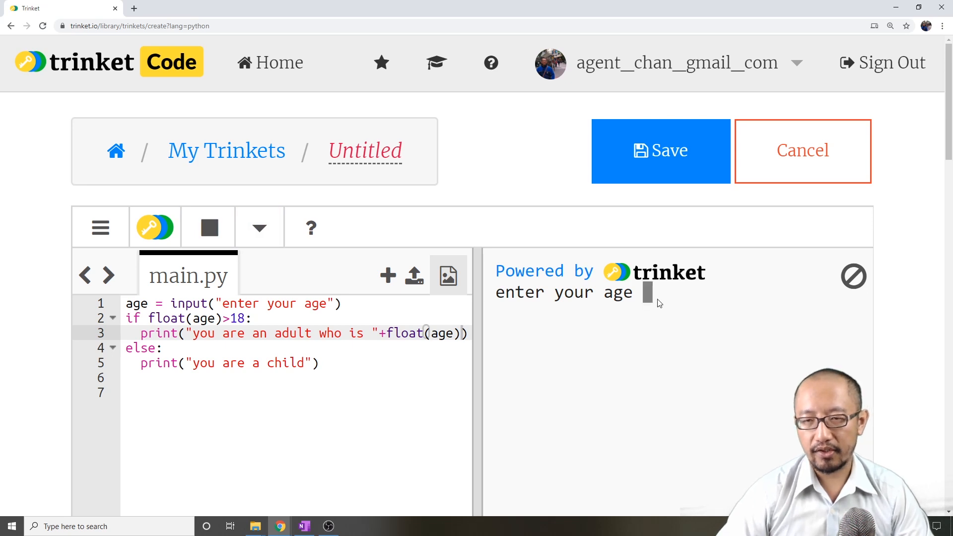
pyautogui.write('30')
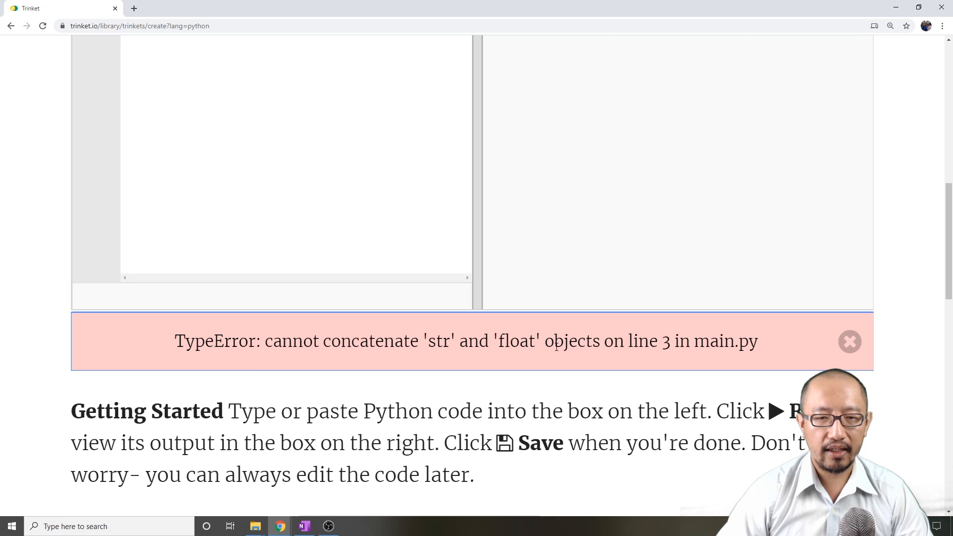
pyautogui.doubleClick(372, 341)
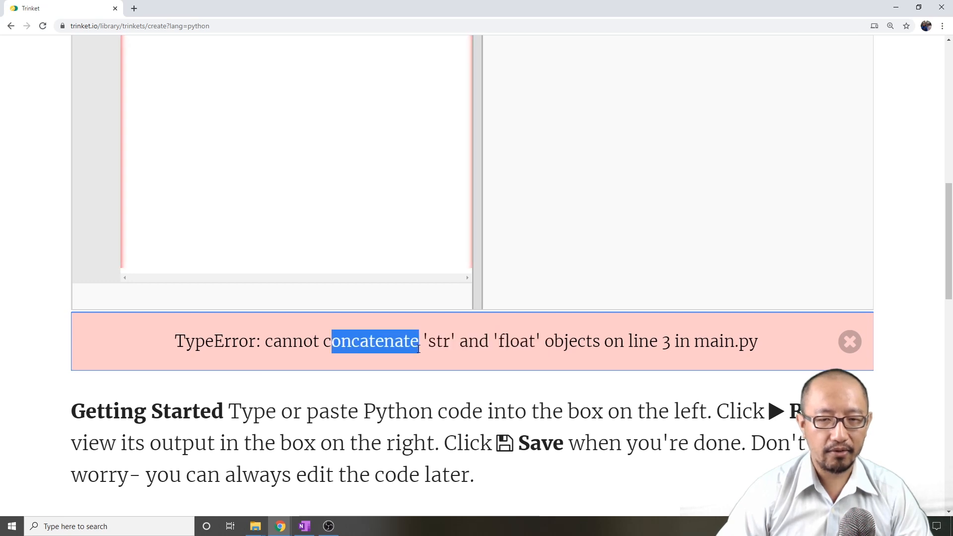
pyautogui.doubleClick(372, 340)
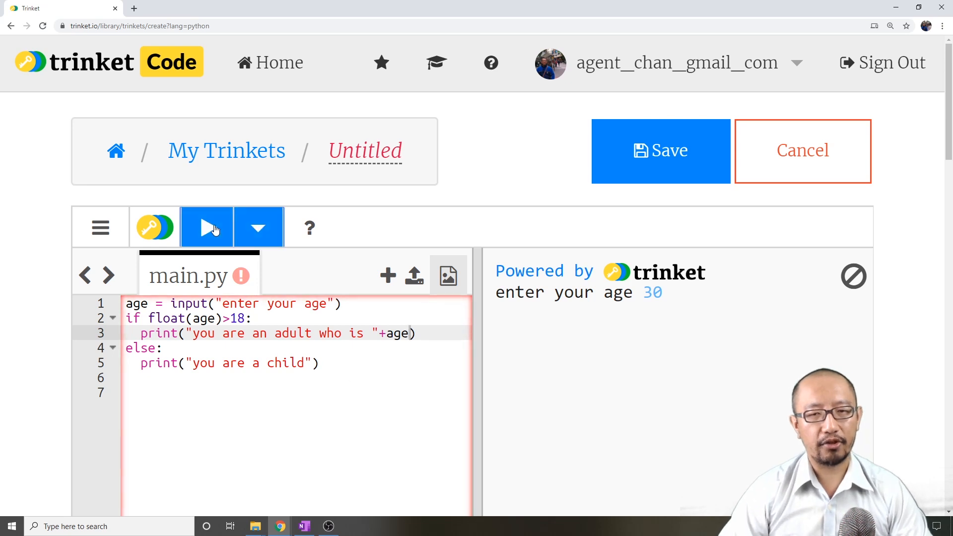
# - Rerun with 50, add "who is "+age to the child message, and test with 3
pyautogui.click(207, 227)
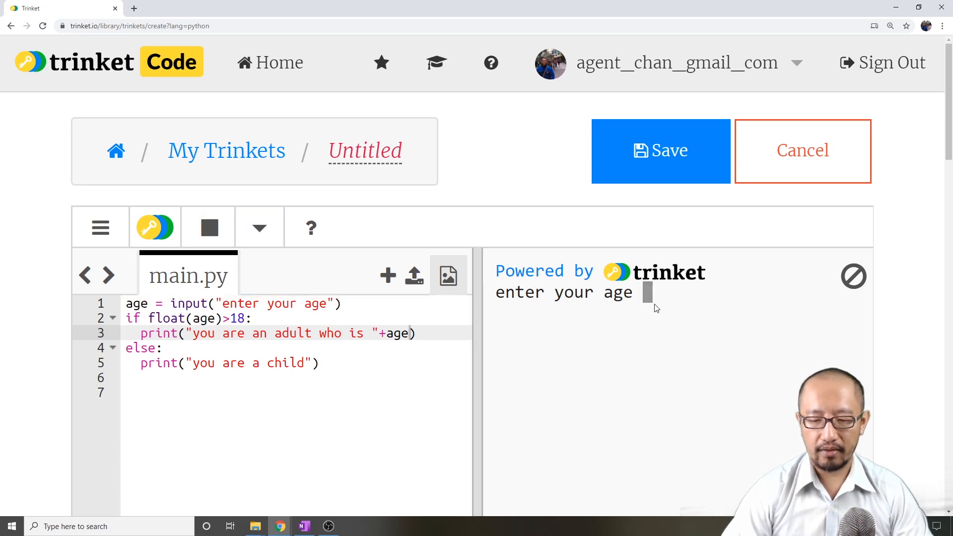
pyautogui.write('50')
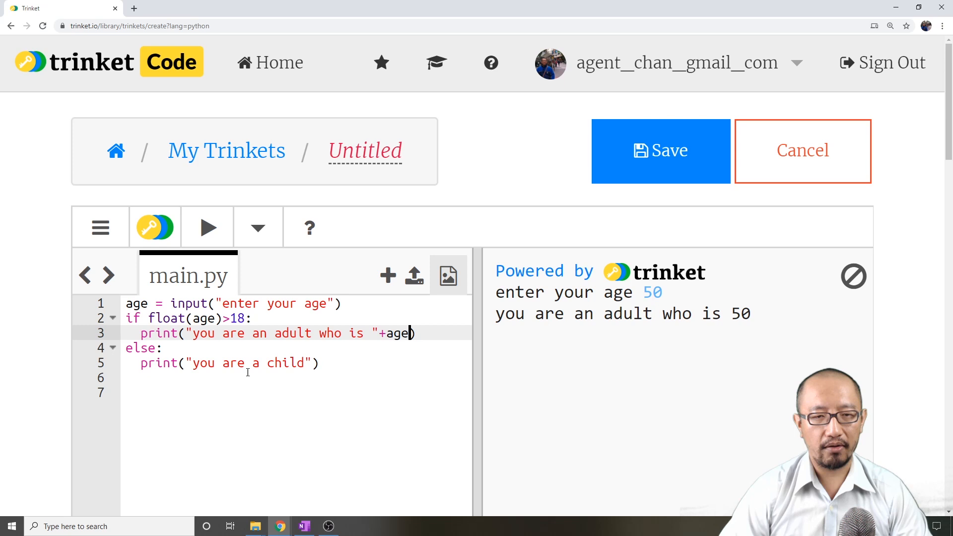
pyautogui.write('who is')
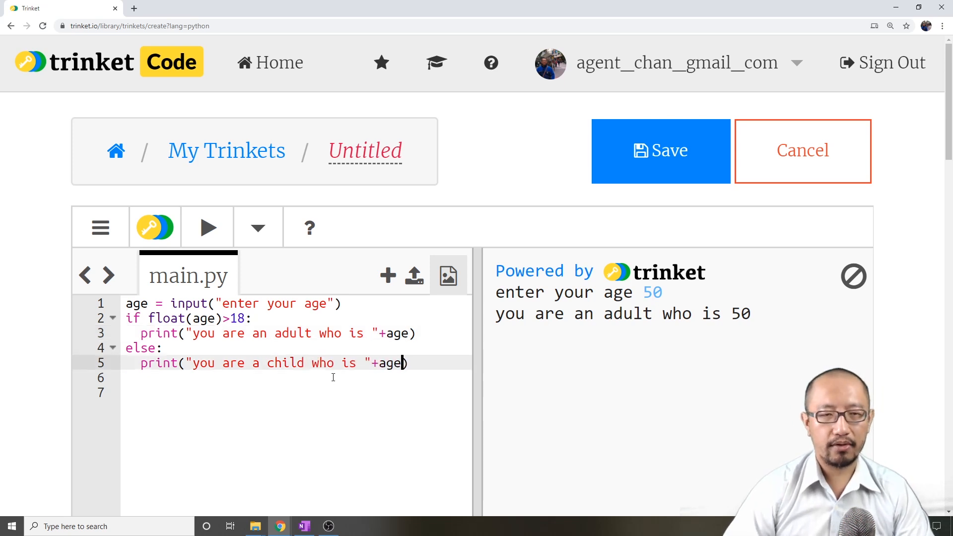
pyautogui.click(207, 227)
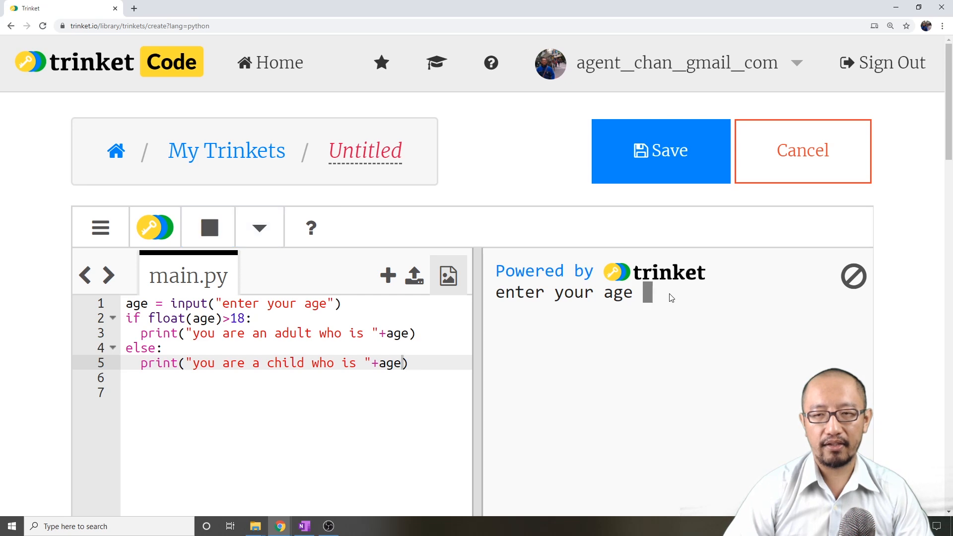
pyautogui.write('3')
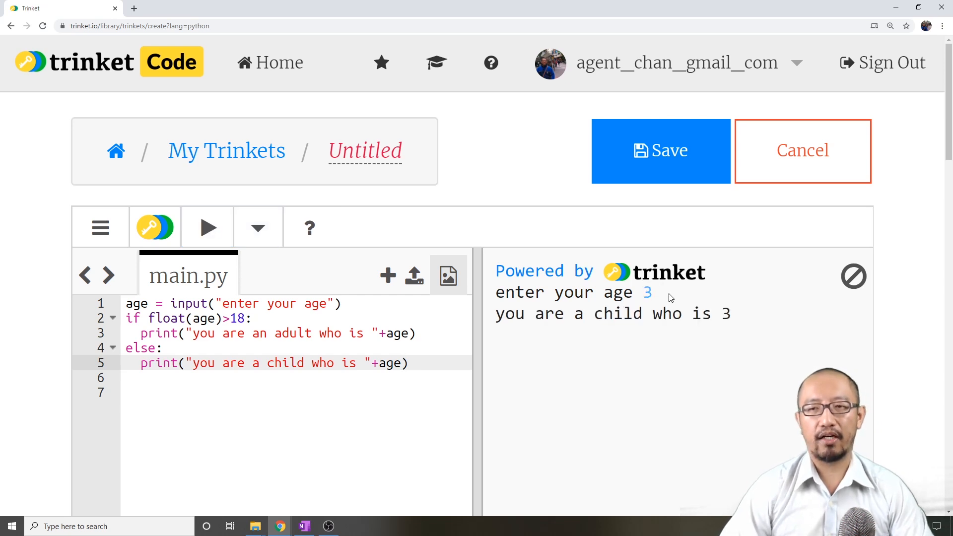